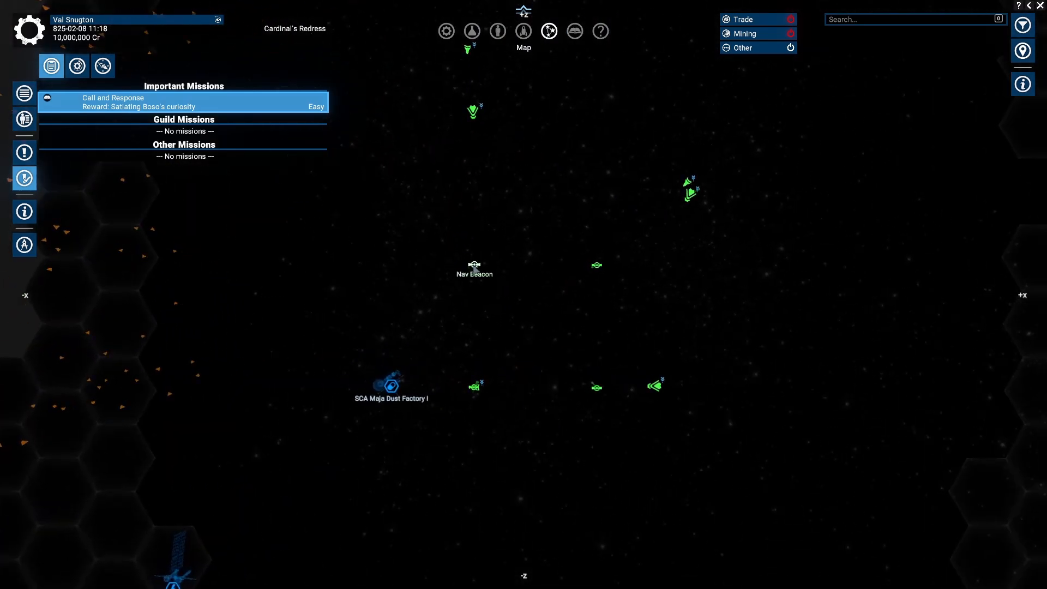
# Show the Minotaur Raider VIE-568's loadout with its medium turret category.
pyautogui.click(596, 389)
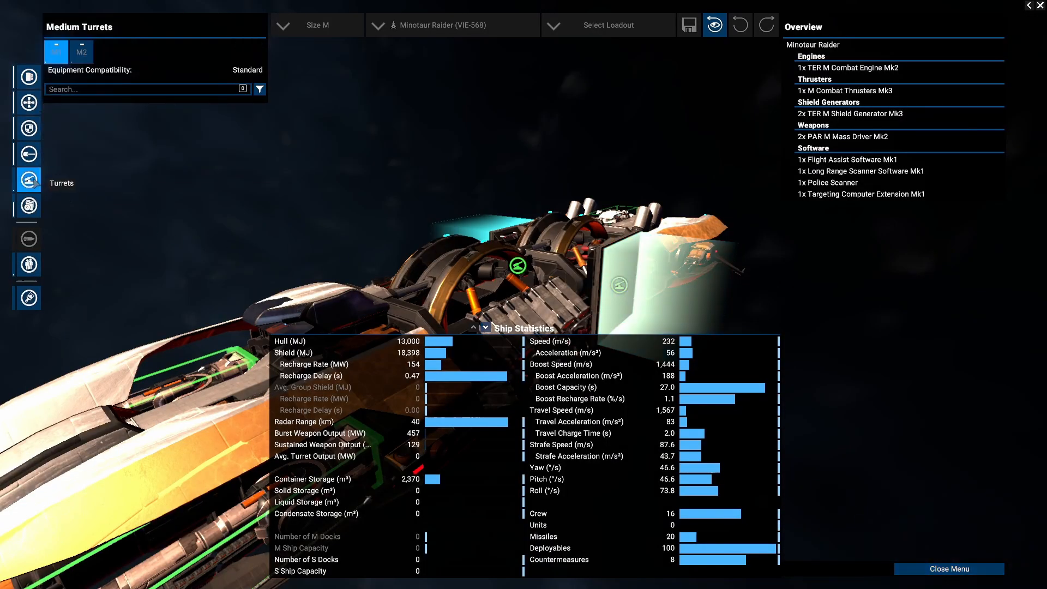
# Leave the raider's loadout and show the Asgard MYP-400's equipment overview instead.
pyautogui.click(26, 155)
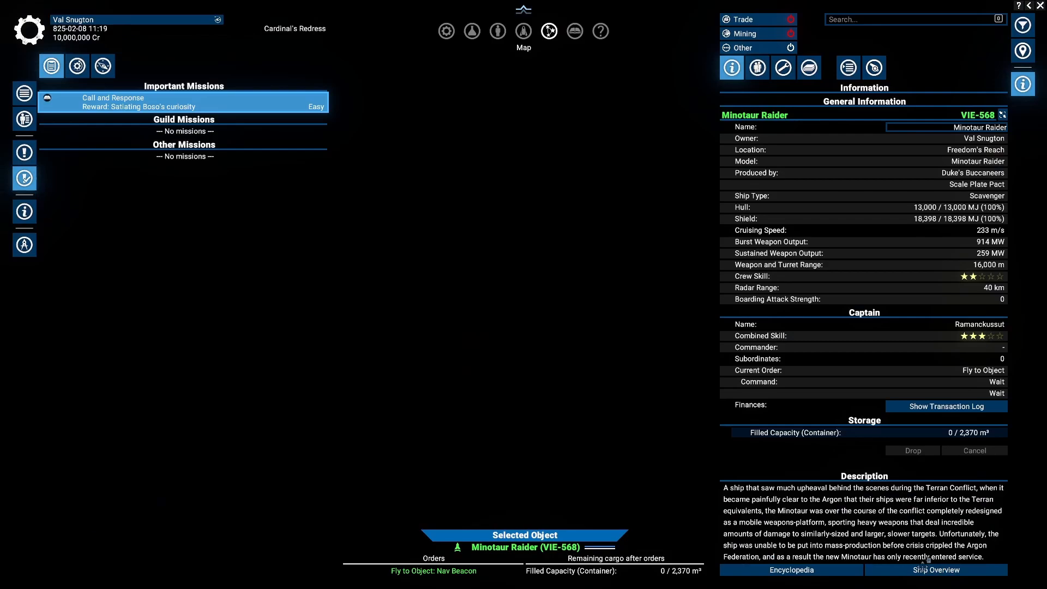
pyautogui.click(548, 31)
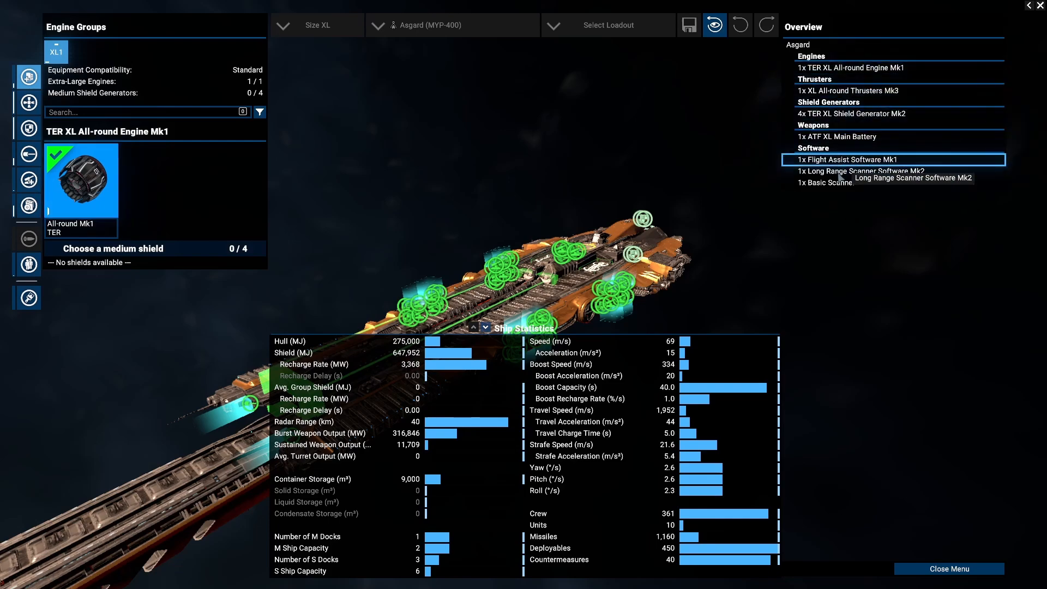
# Check the Asgard's extra-large weapons, then return to the Freedom's Reach map.
pyautogui.click(26, 155)
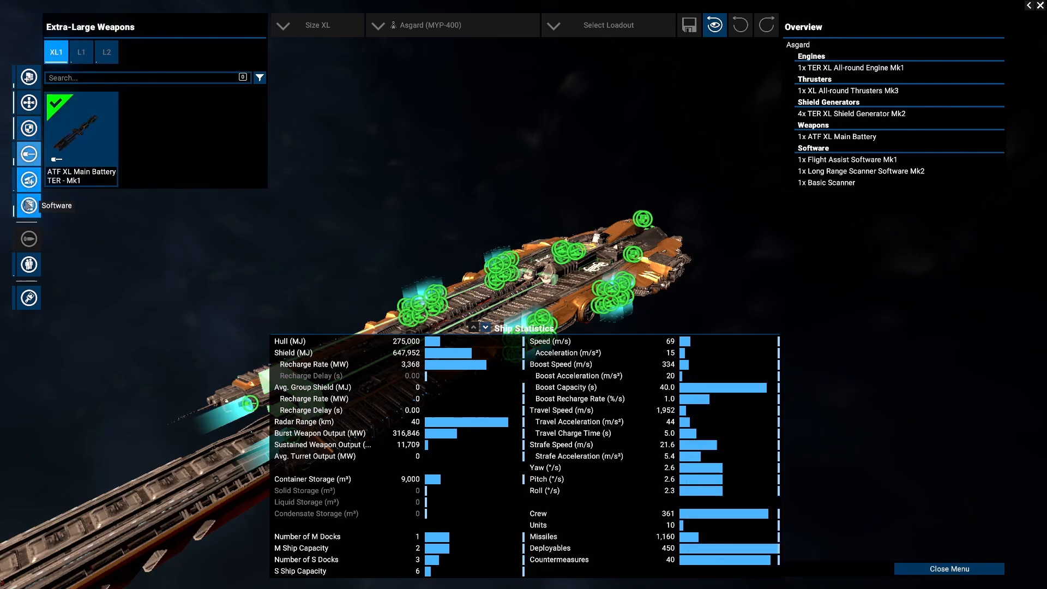
pyautogui.click(28, 153)
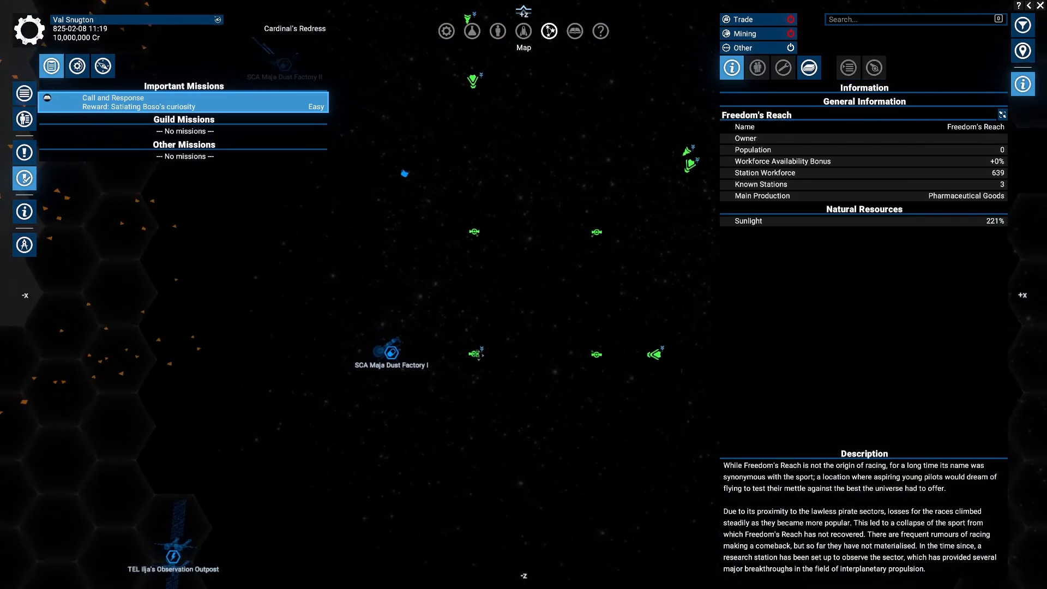
# Mark the SCA Maja Dust Factory I as hostile from its context menu.
pyautogui.click(475, 355)
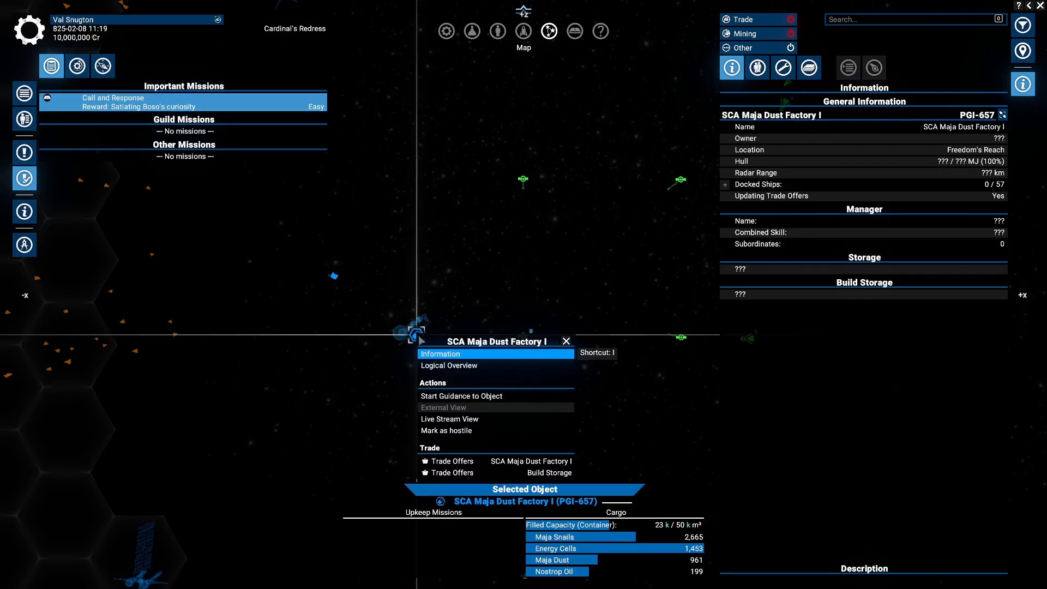
pyautogui.click(446, 431)
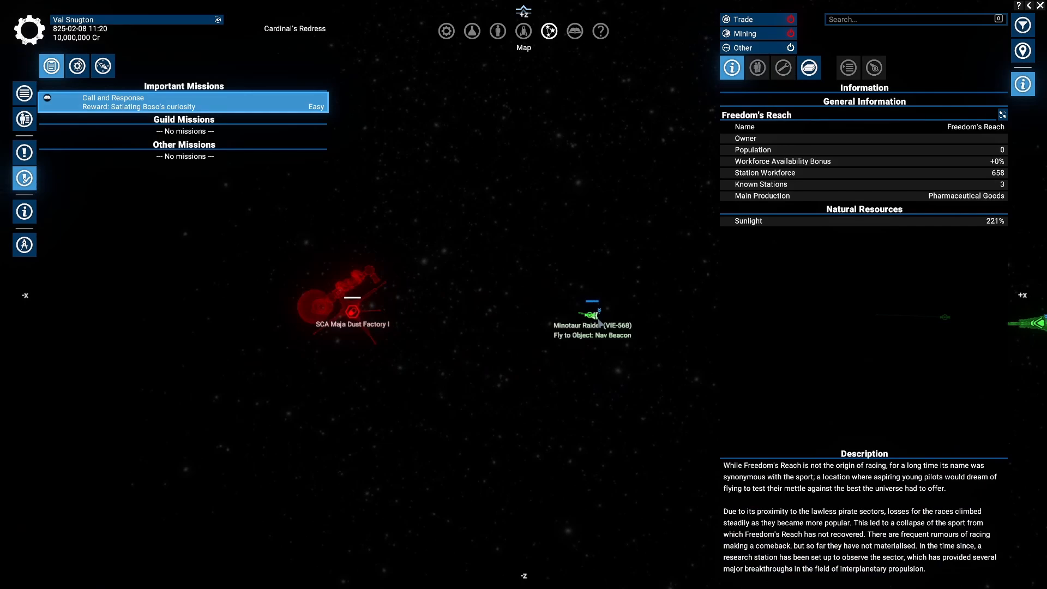
# Select the hostile dust factory to see its hull at 99% and cargo.
pyautogui.click(591, 314)
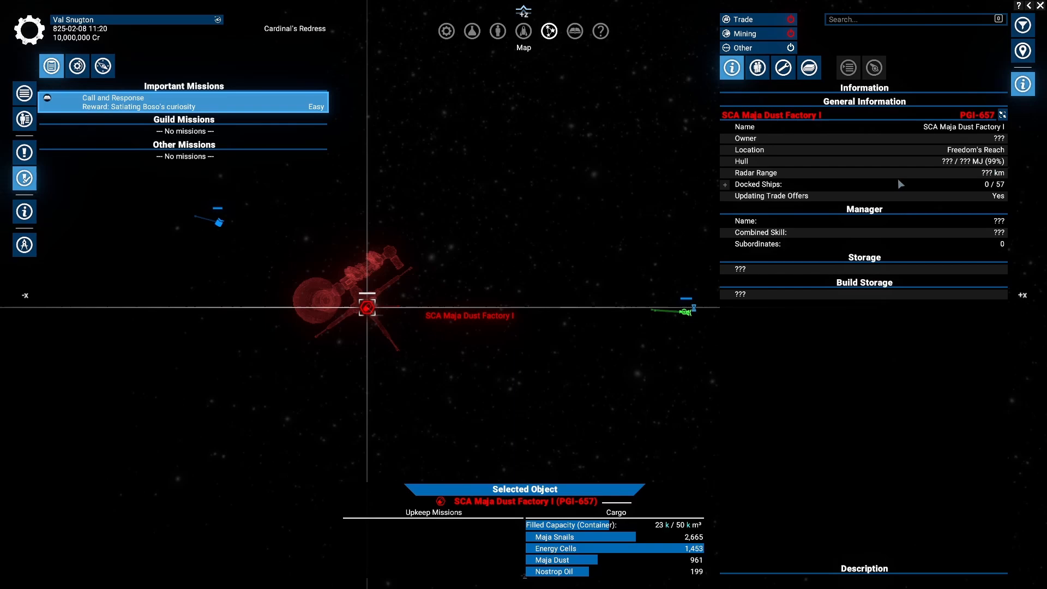
pyautogui.moveTo(528, 250)
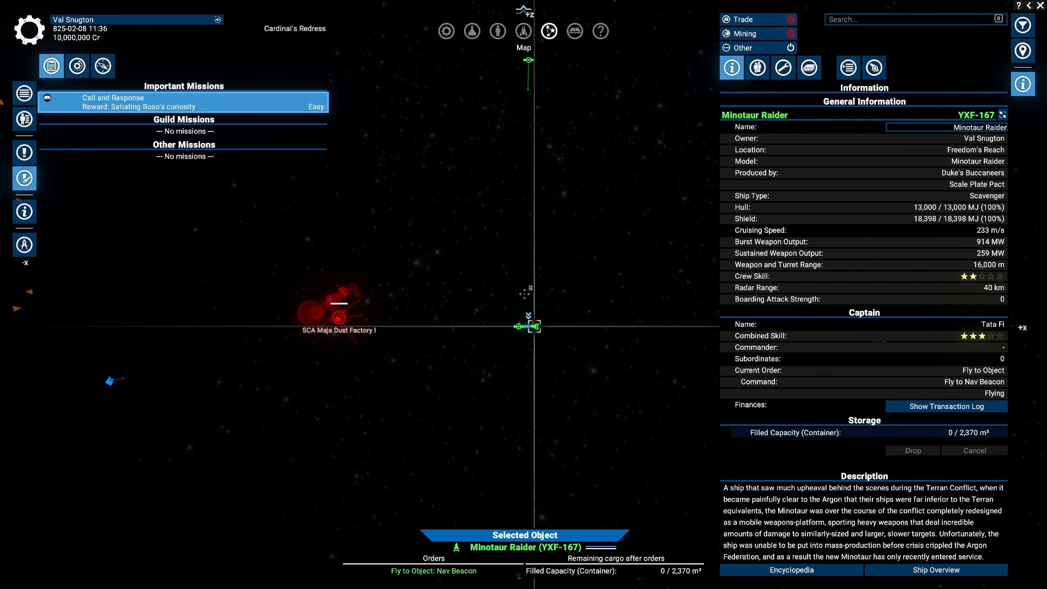
# Order the Minotaur Raider YXF-167 to hold position beside the hostile factory.
pyautogui.rightClick(525, 327)
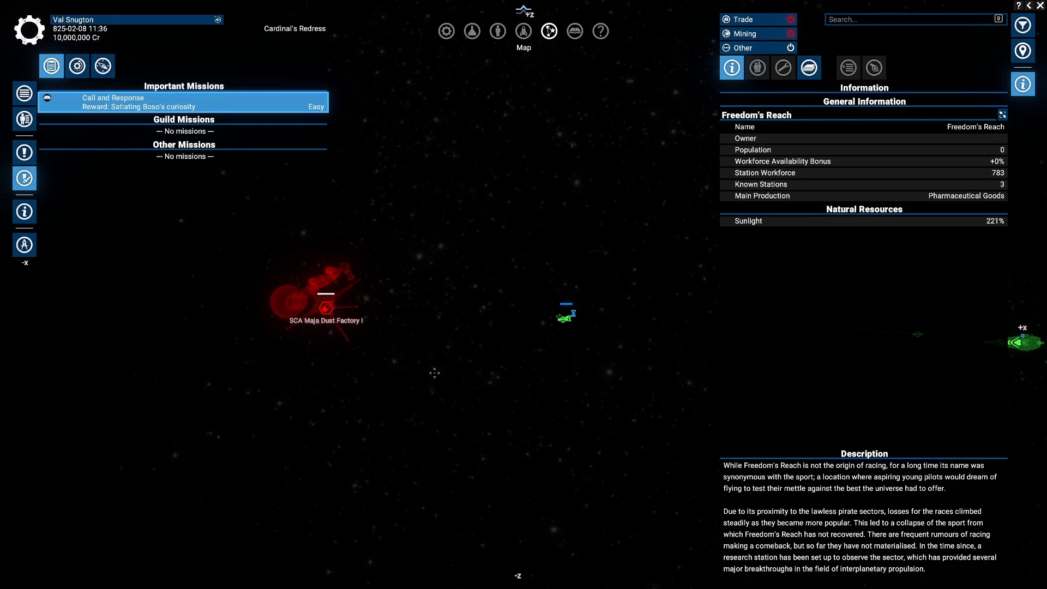
pyautogui.moveTo(358, 367)
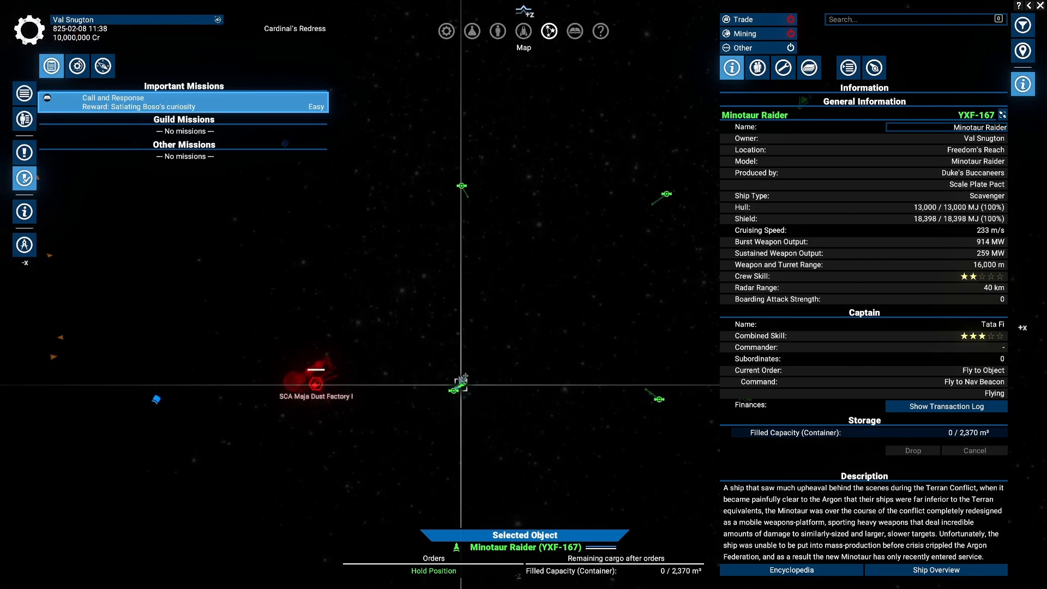
# Give the raider another order near the factory while time runs accelerated.
pyautogui.rightClick(457, 391)
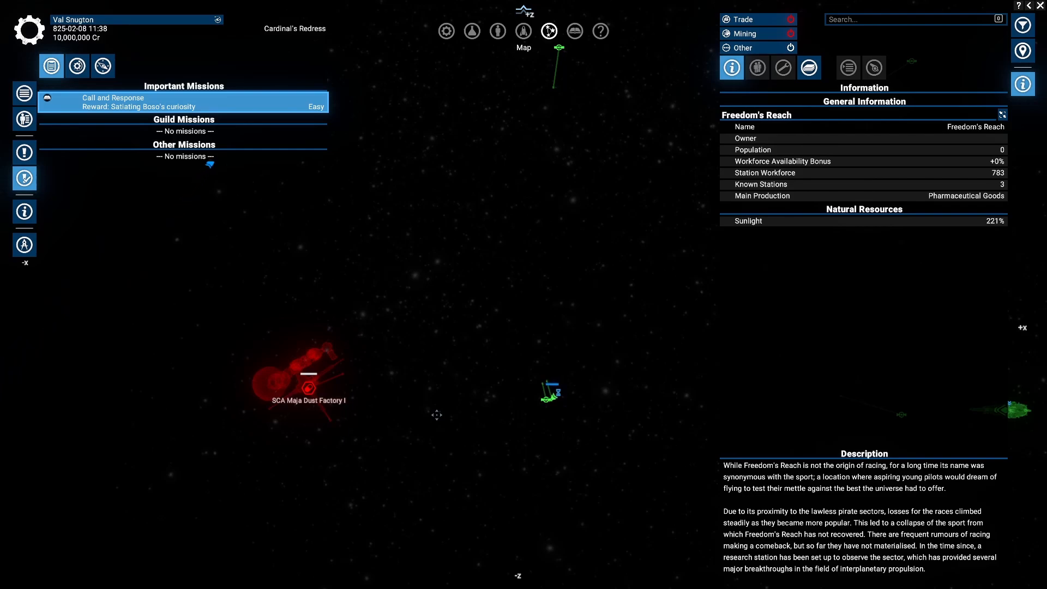
pyautogui.moveTo(452, 423)
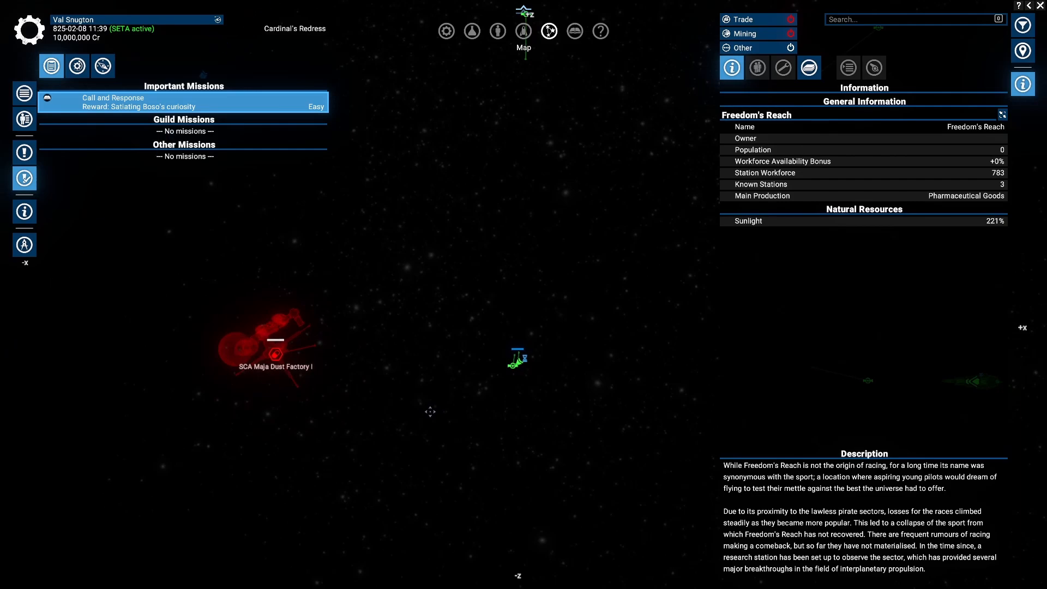
# Select the dust factory again, its hull now worn down to 86%.
pyautogui.click(275, 354)
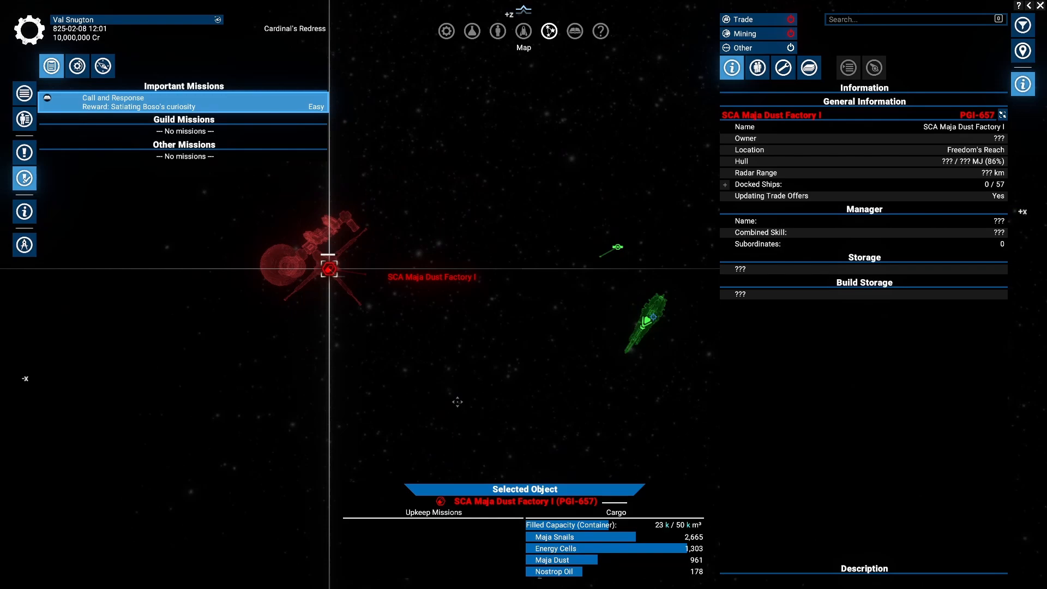
pyautogui.moveTo(623, 348)
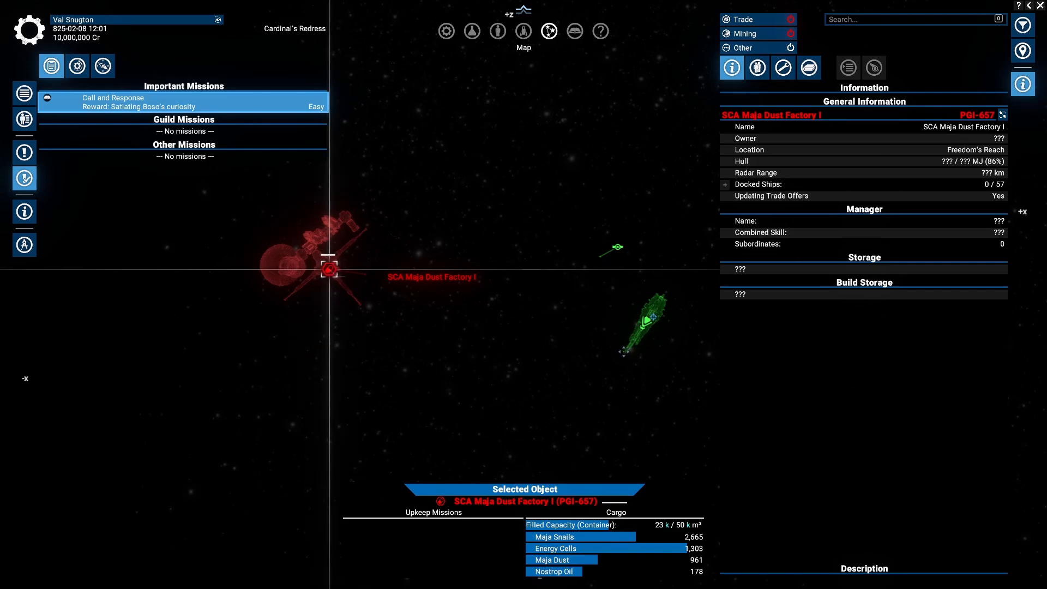
pyautogui.moveTo(609, 352)
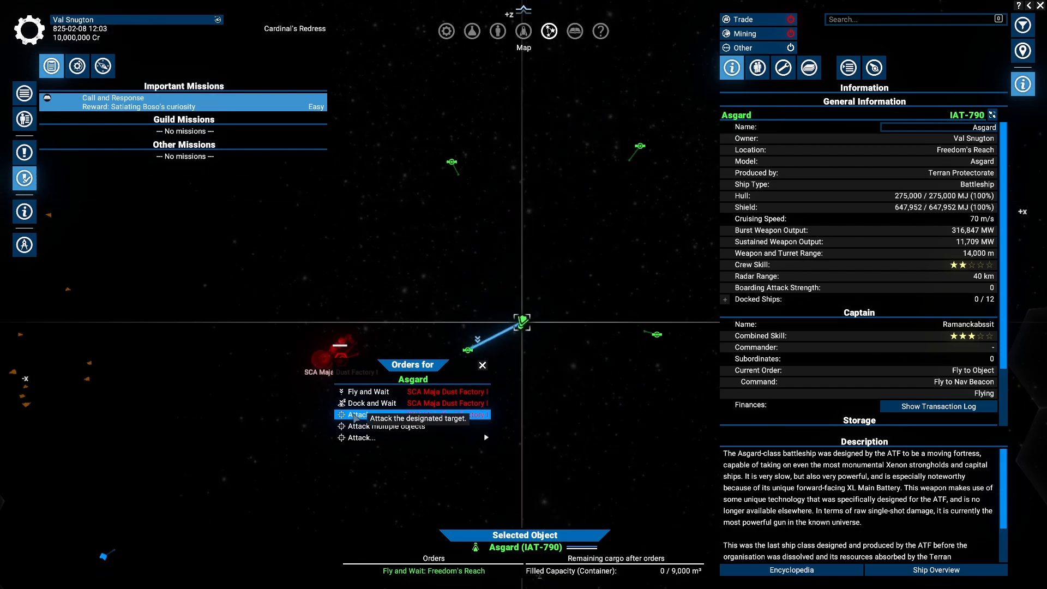
# Issue an Attack order against the dust factory for the Asgard IAT-790.
pyautogui.click(357, 415)
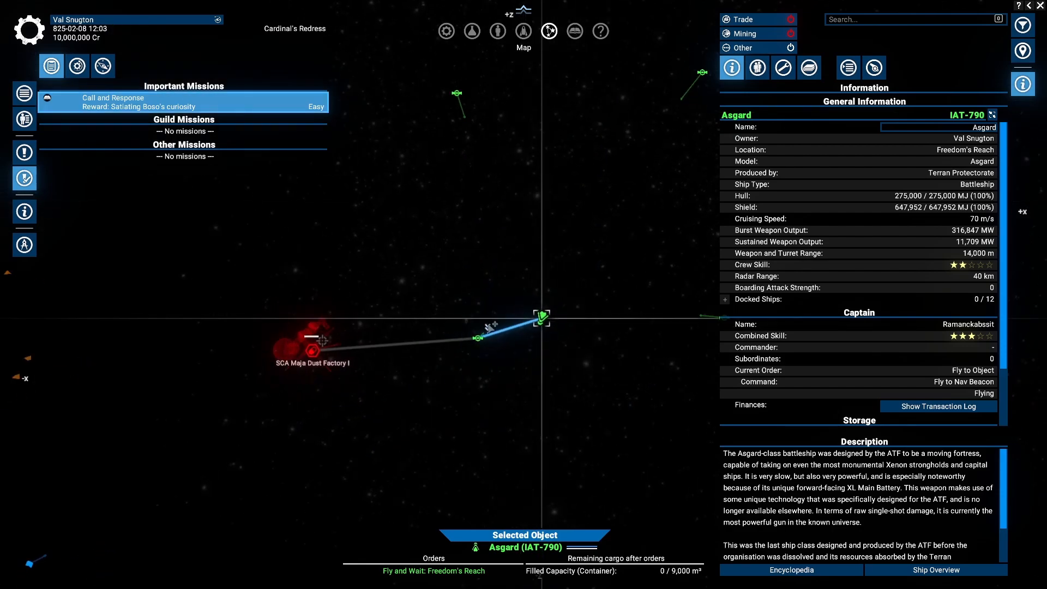